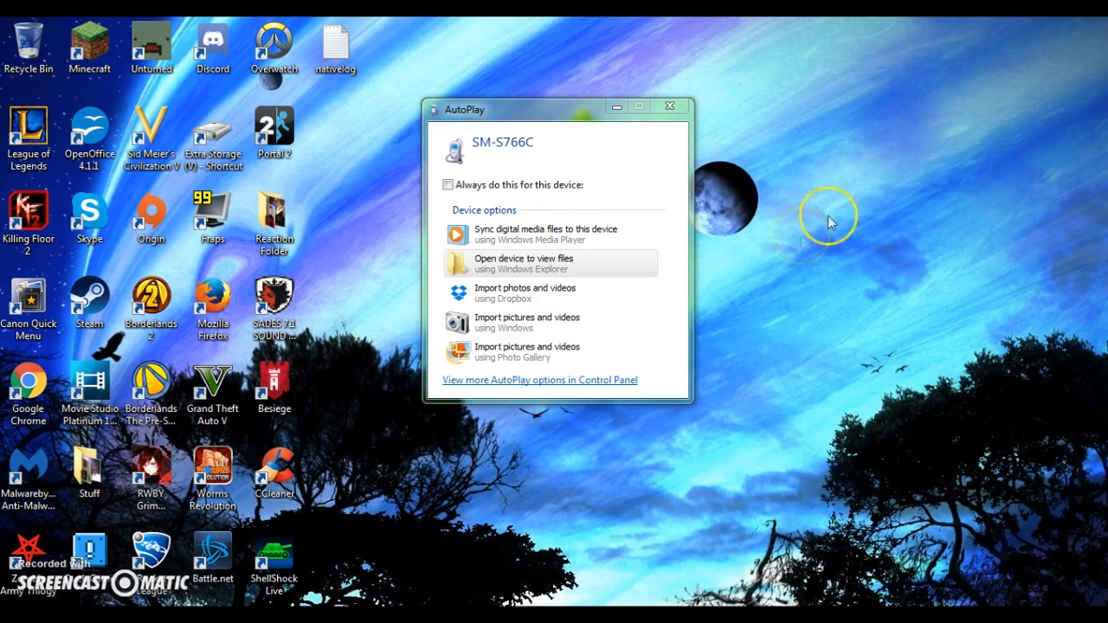
- Choose 'Open device to view files' for the connected SM-S766C phone
left_click(525, 264)
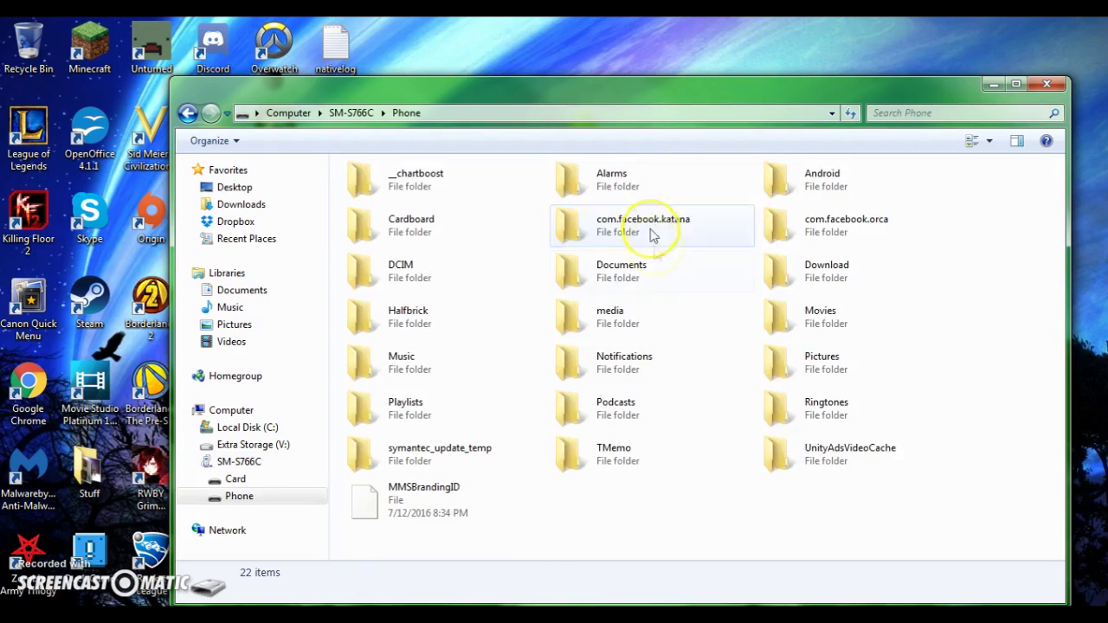
mouse_move(920, 291)
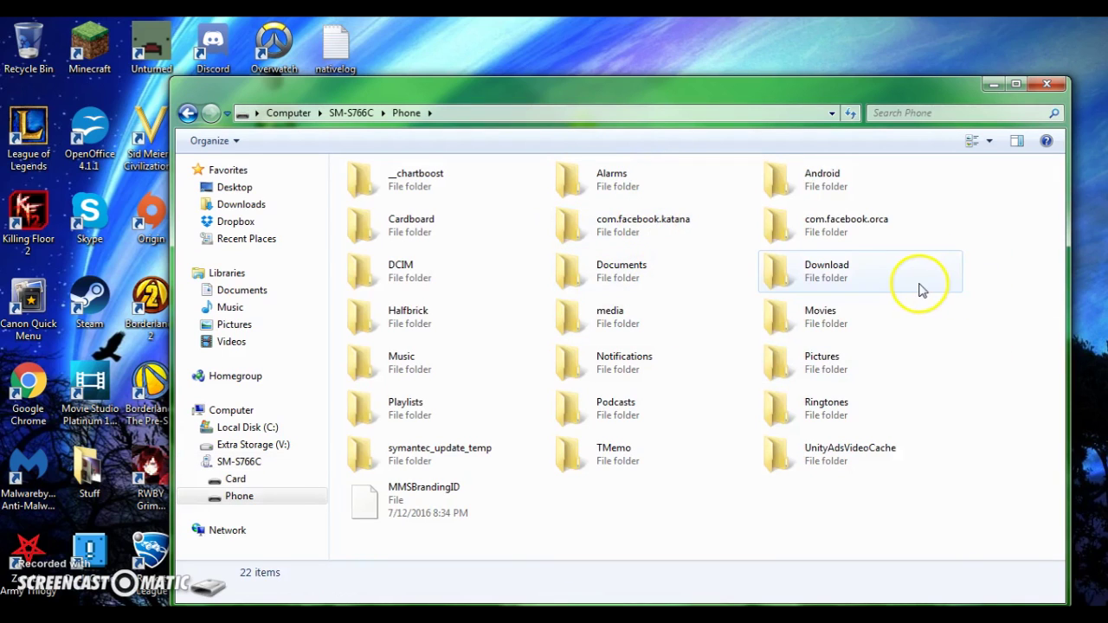
- Browse into the phone storage's Download folder containing the APK files
left_click(857, 270)
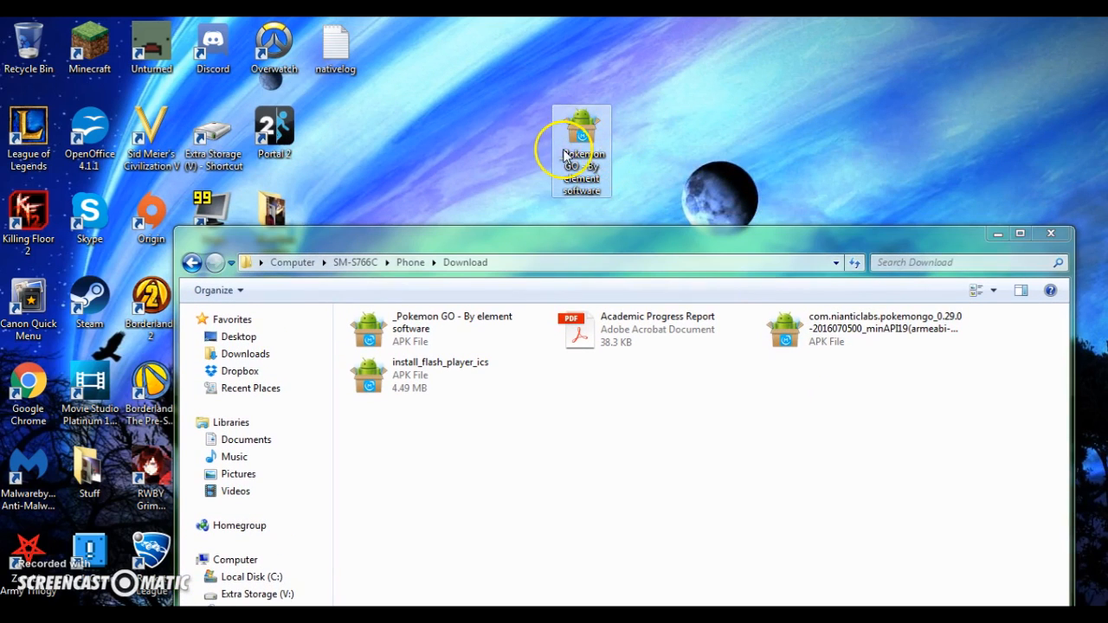
mouse_move(579, 124)
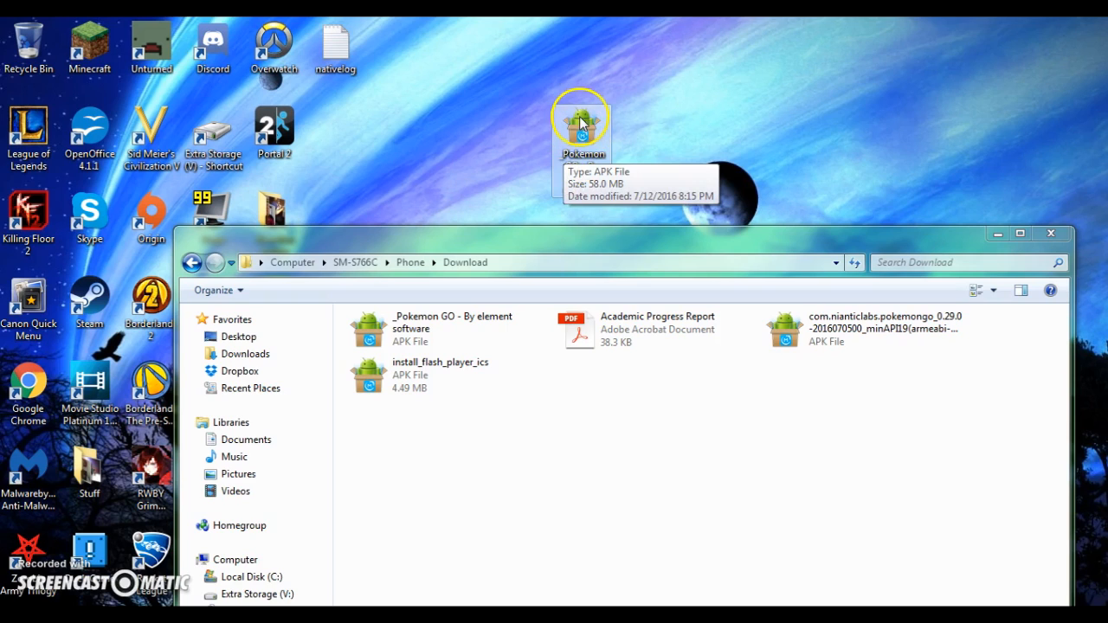
- Drag the ~58 MB Pokémon GO APK between the desktop and the Download folder
left_click_drag(580, 121, 644, 453)
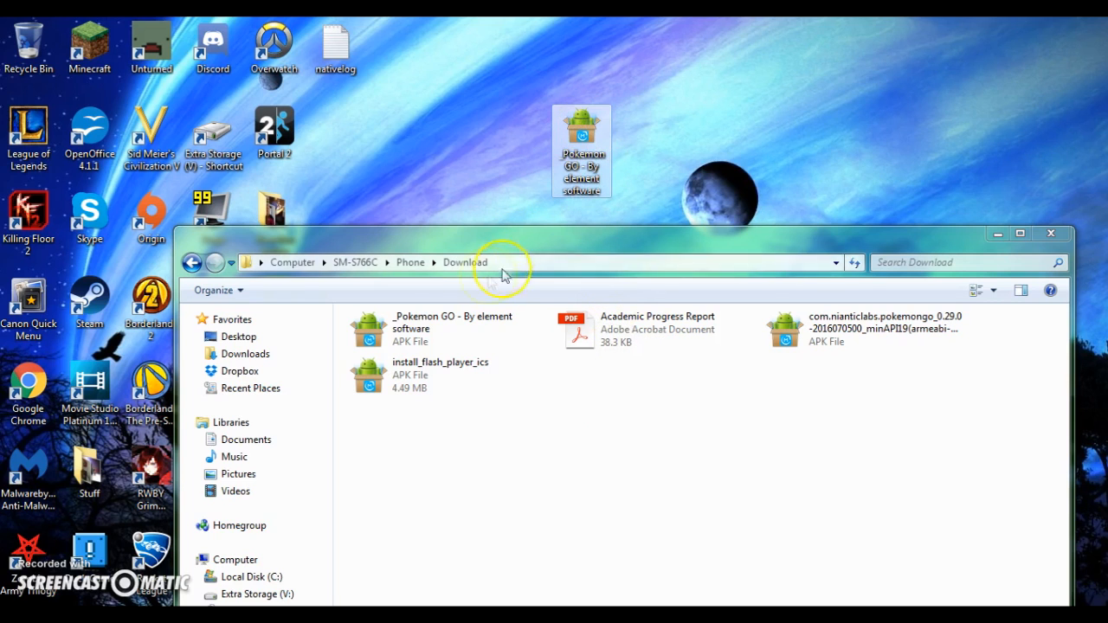
mouse_move(866, 215)
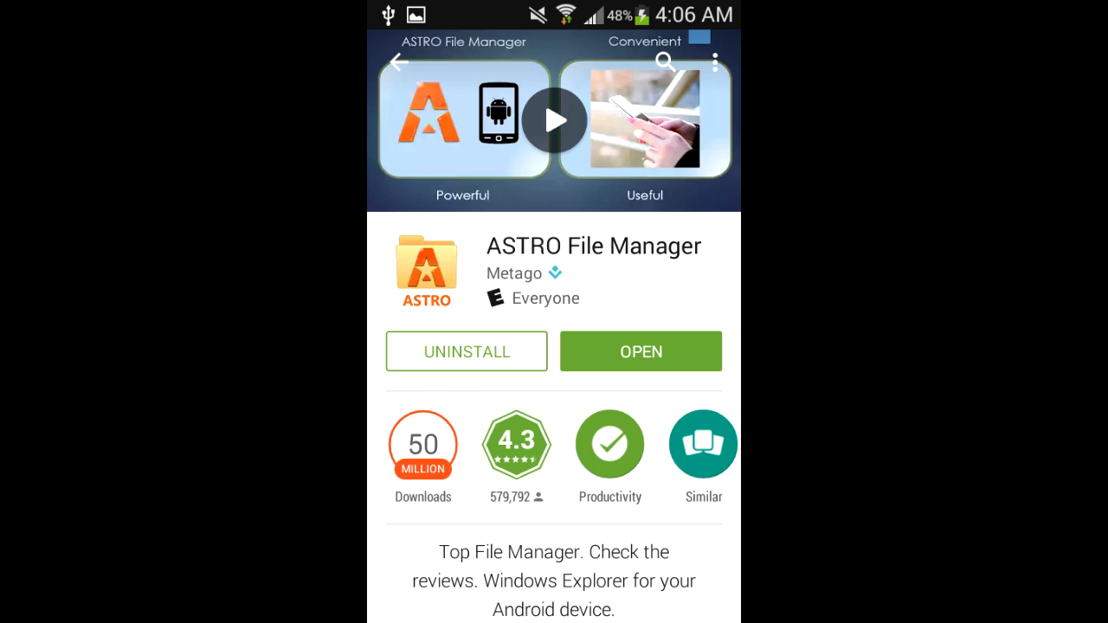
- Launch ASTRO File Manager from its Play Store page to reach the storage locations list
left_click(640, 352)
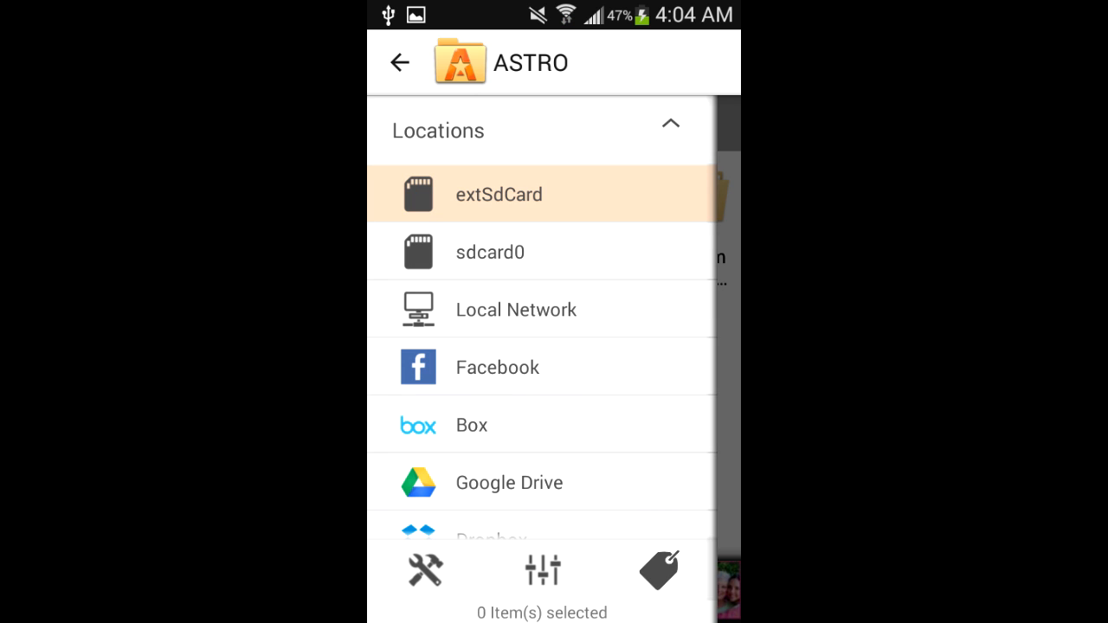
- From sdcard0's Download folder, send the Pokémon GO APK to the Package installer
left_click(492, 253)
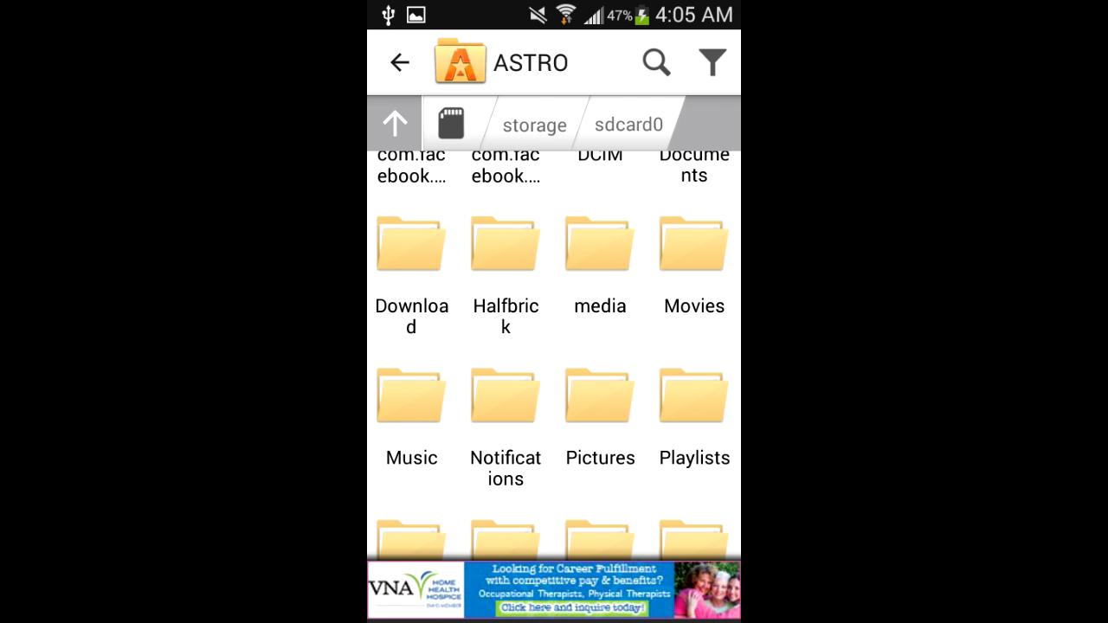
left_click(412, 273)
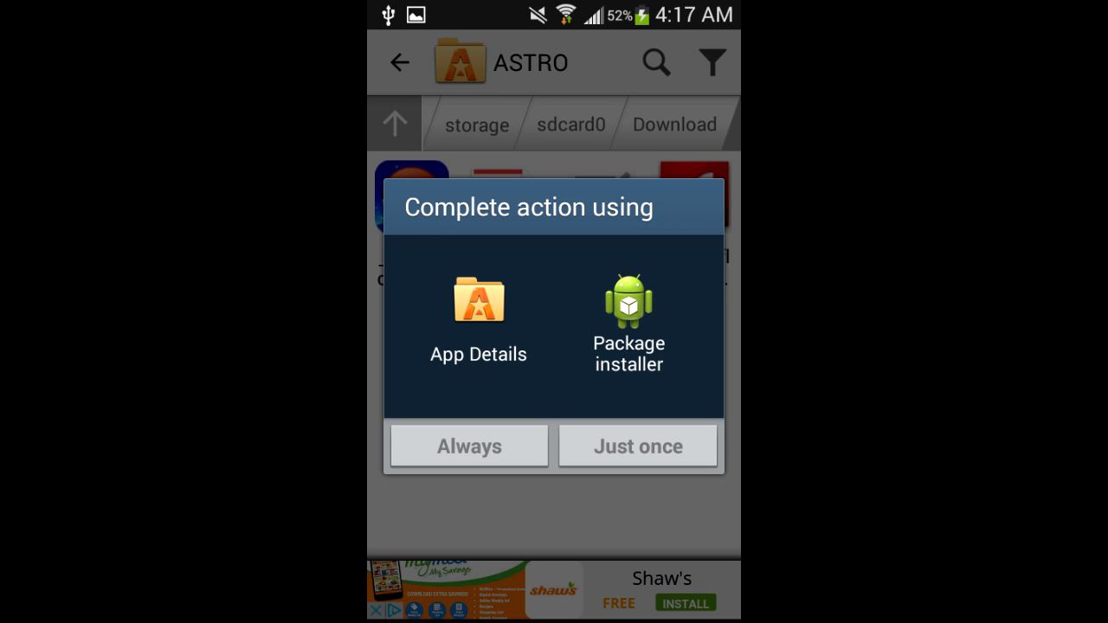
left_click(627, 326)
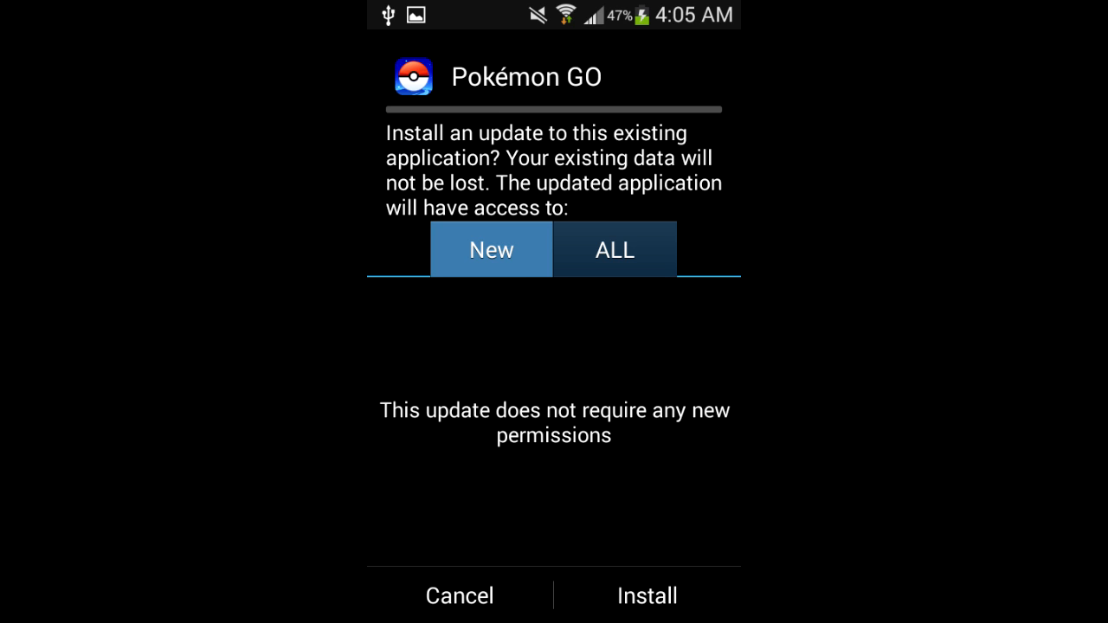